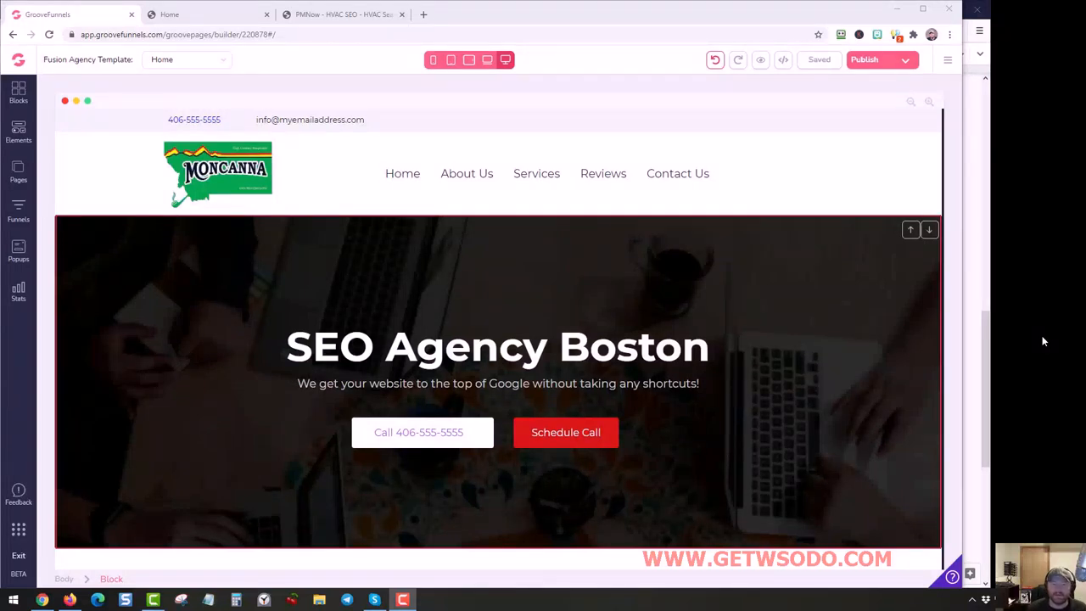
Select the hero's Schedule Call button and open its settings.
left_click(565, 431)
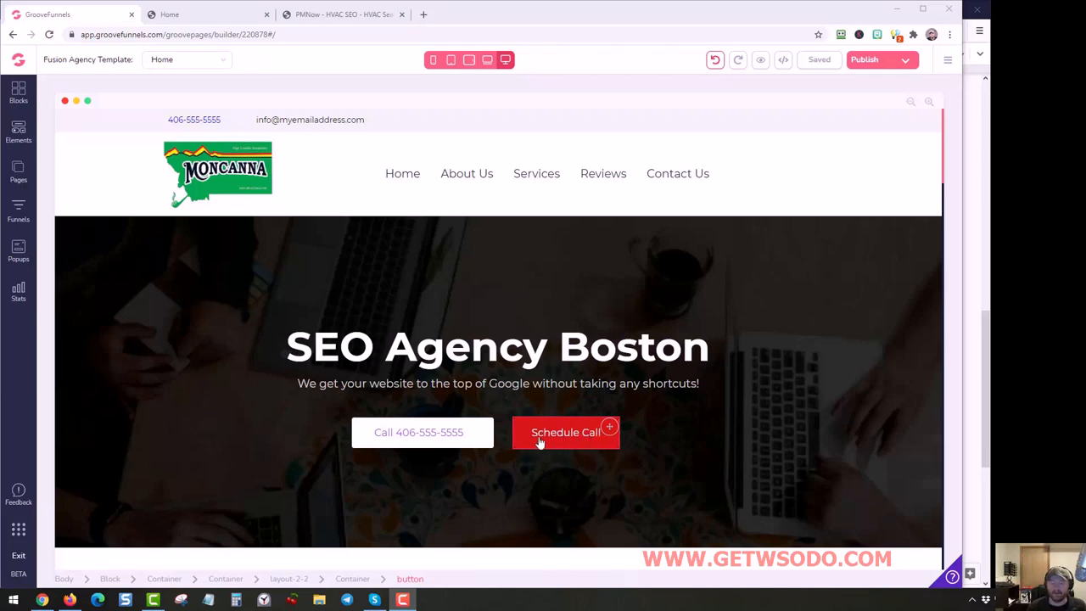
mouse_move(543, 442)
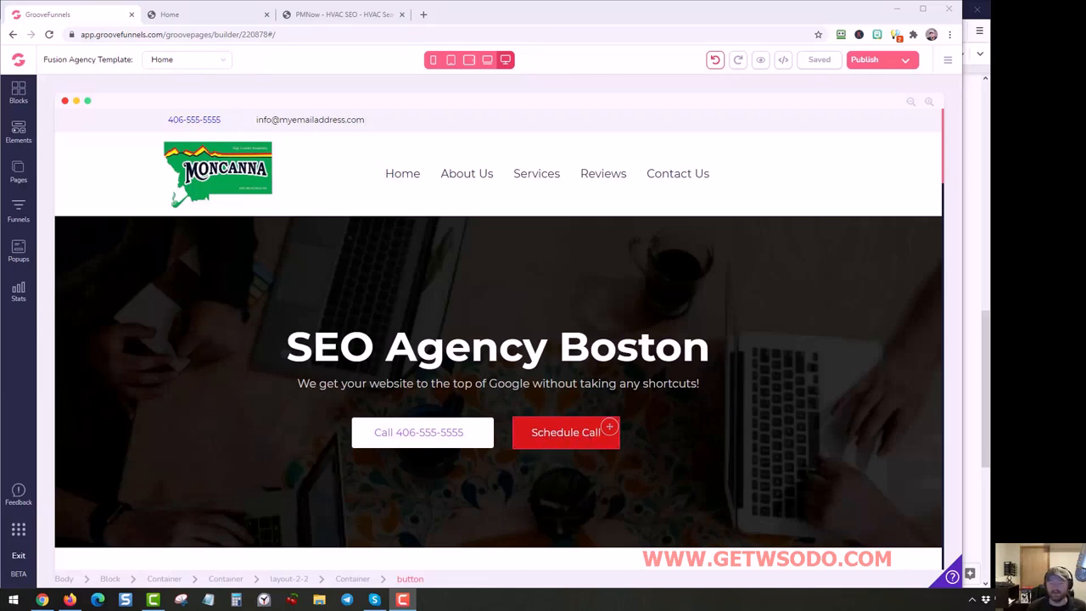
scroll("down", 3)
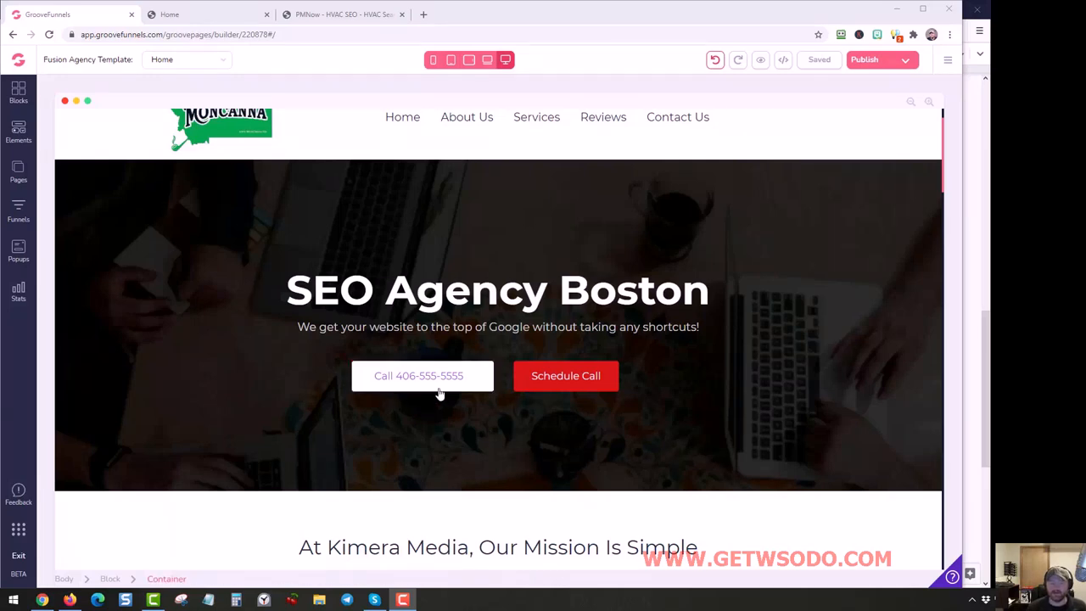
left_click(565, 375)
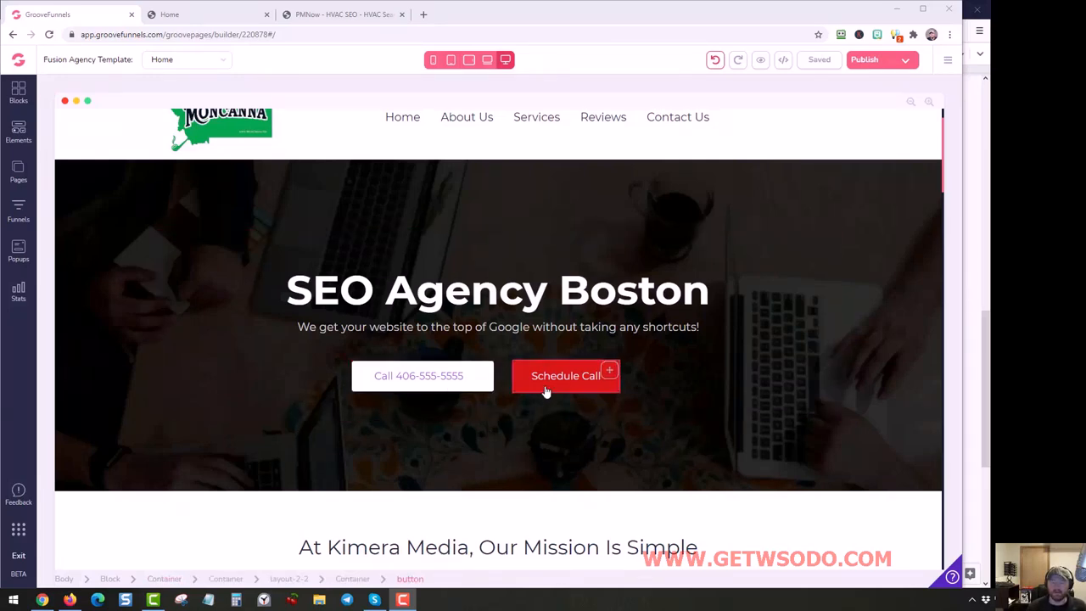
scroll("up", 3)
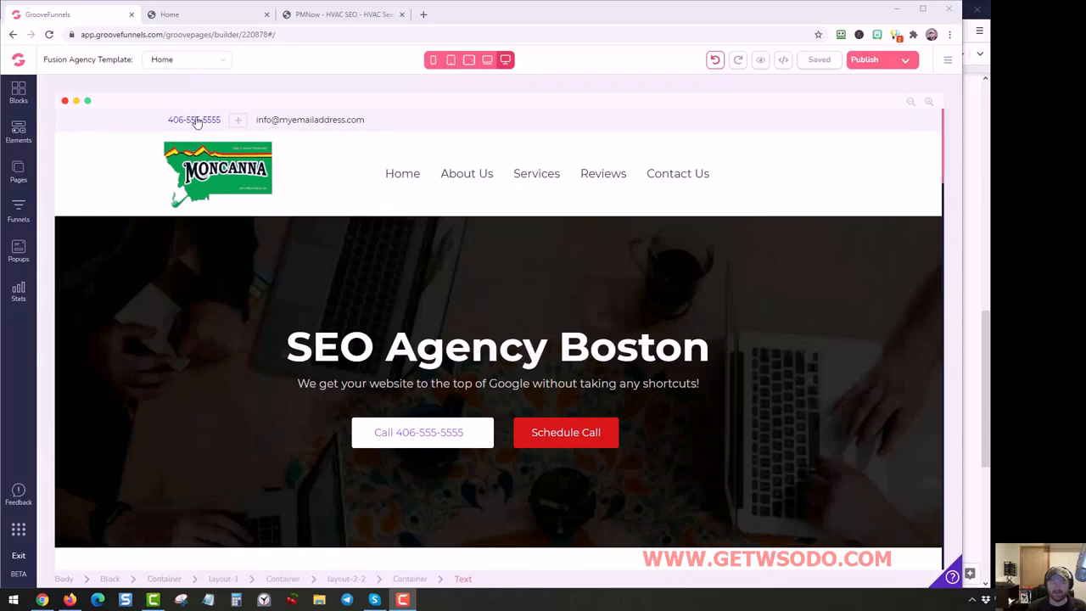
scroll("down", 3)
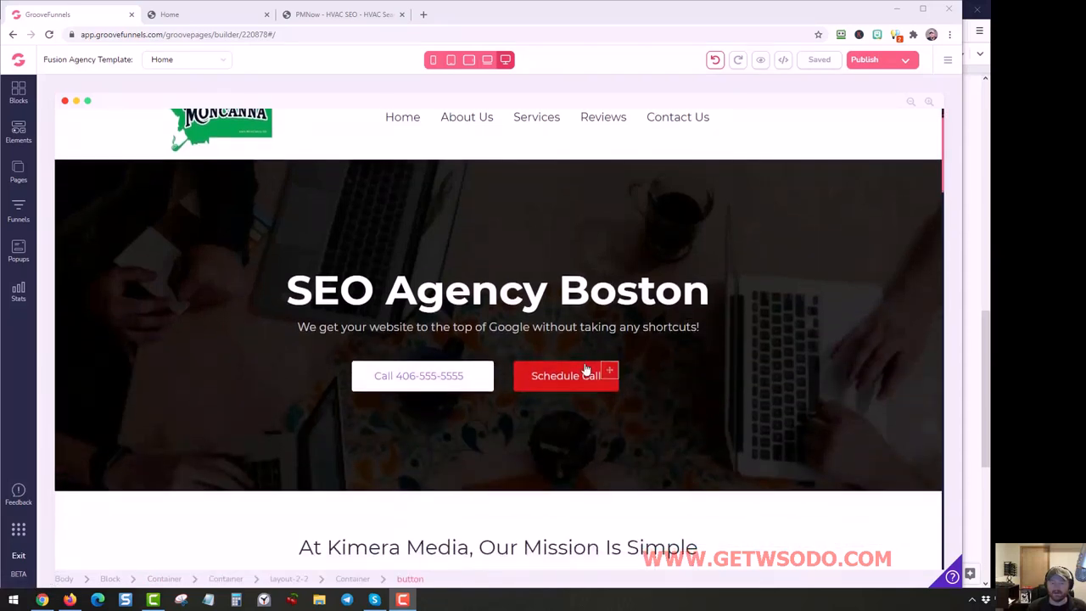
left_click(566, 376)
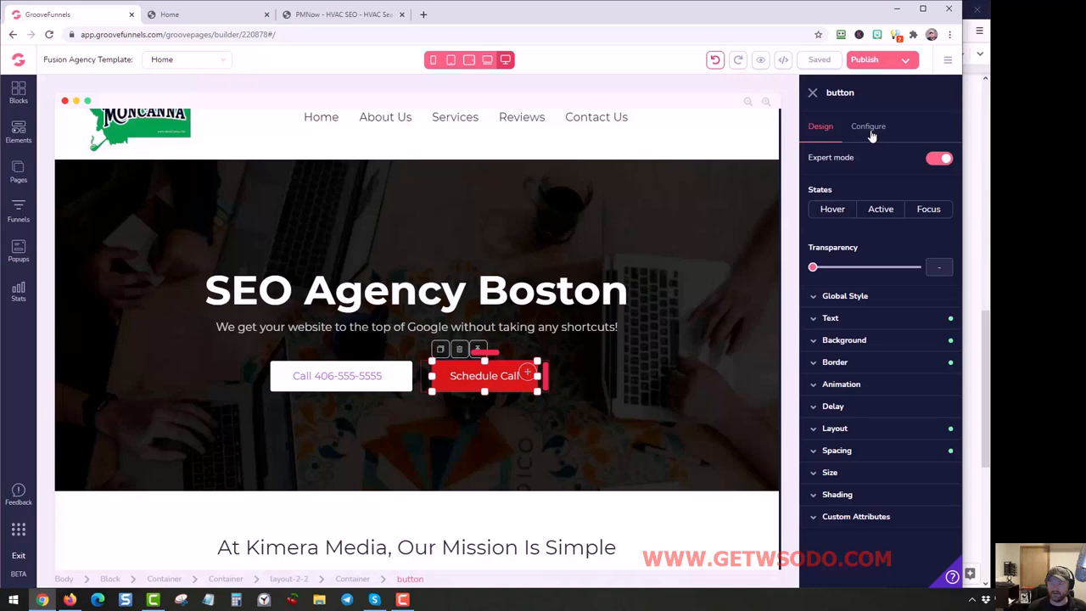
In Configure, set Link To to Page with Contact Us as the target.
left_click(868, 126)
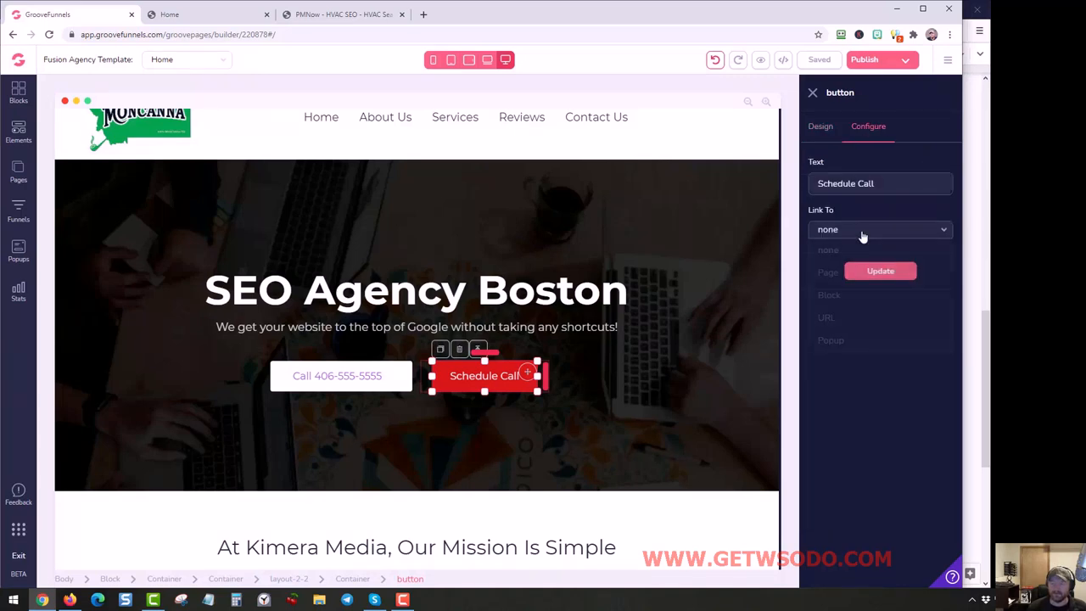
left_click(827, 272)
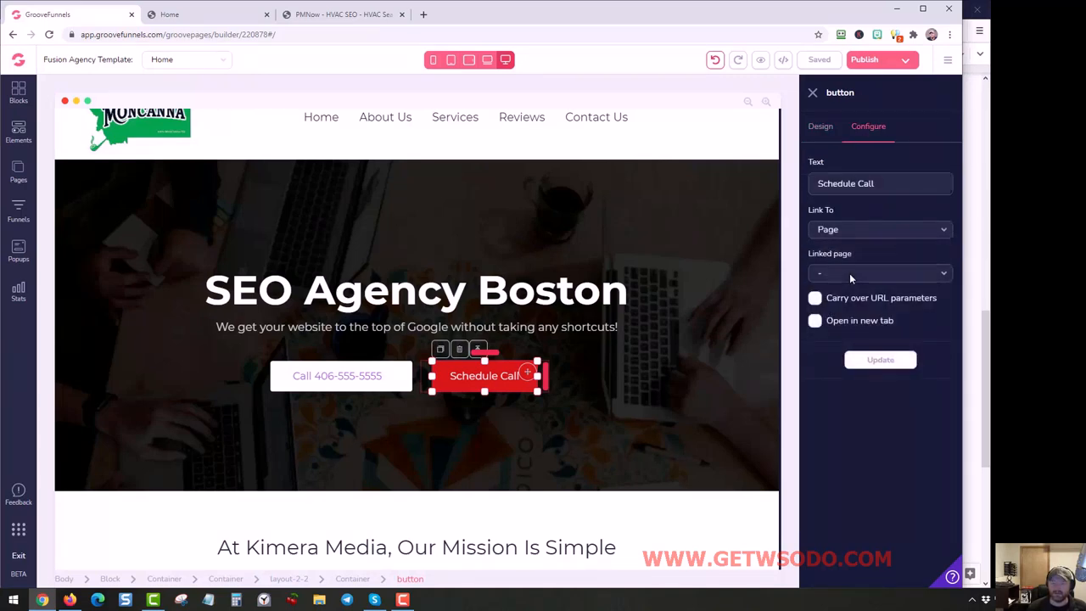
left_click(879, 272)
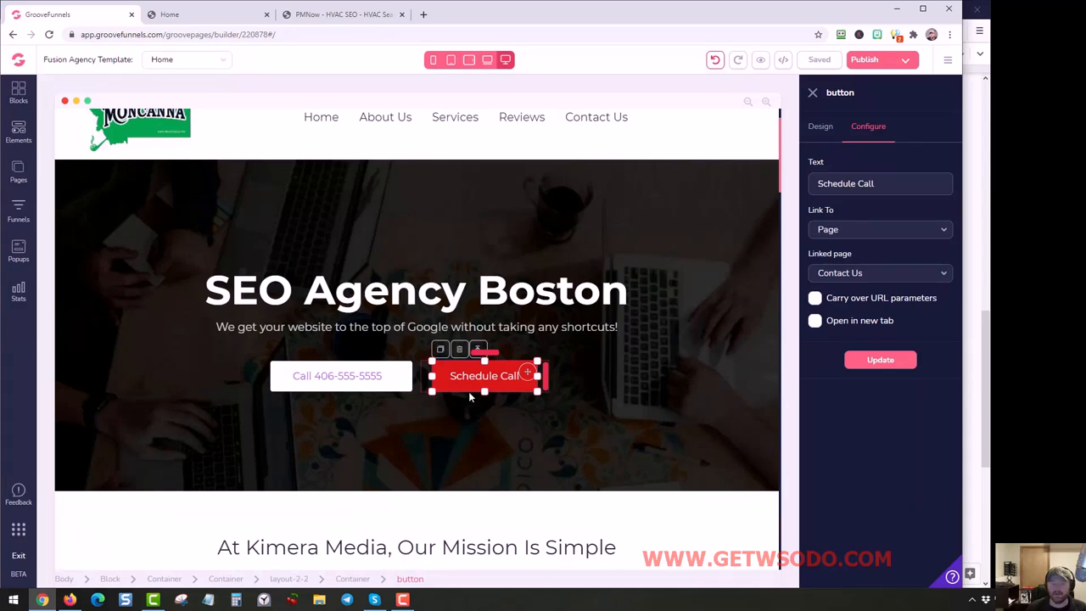
mouse_move(390, 237)
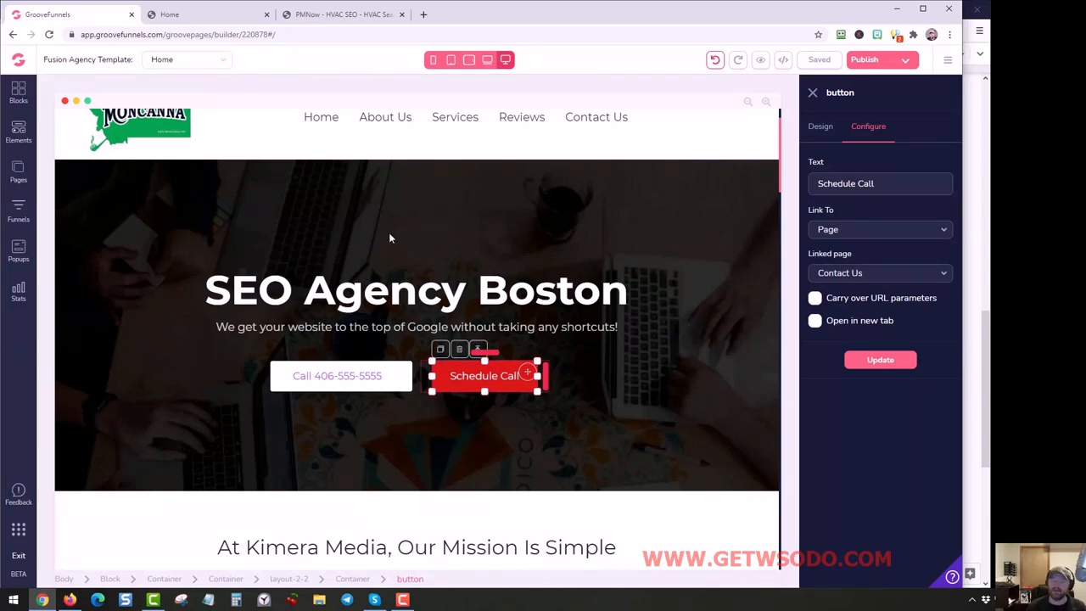
On pmnow.biz, open SETUP A CALL! and view November 25 Calendly time slots.
left_click(342, 14)
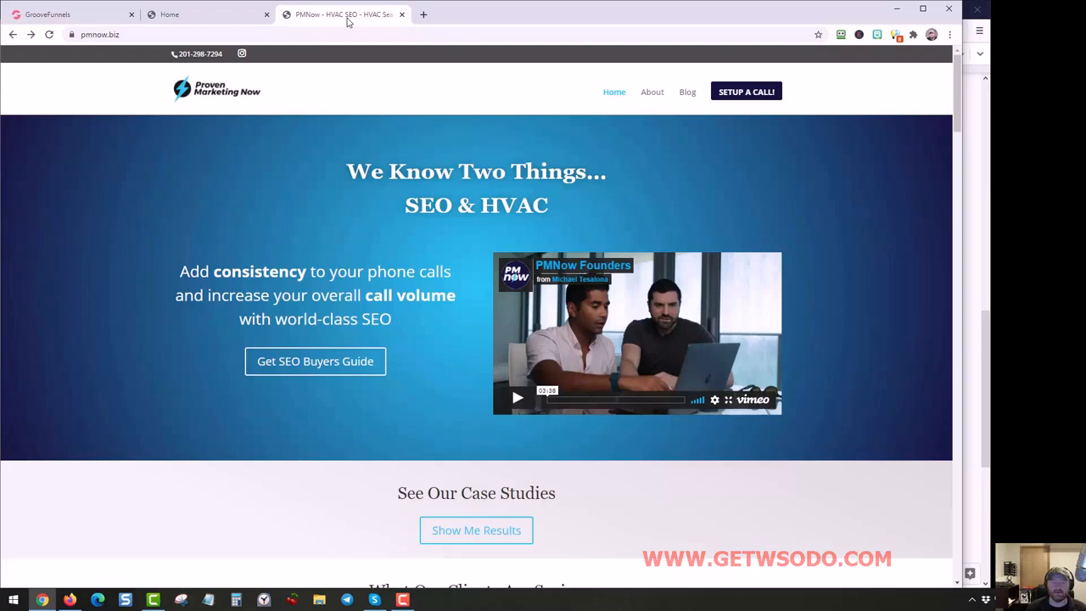
mouse_move(236, 186)
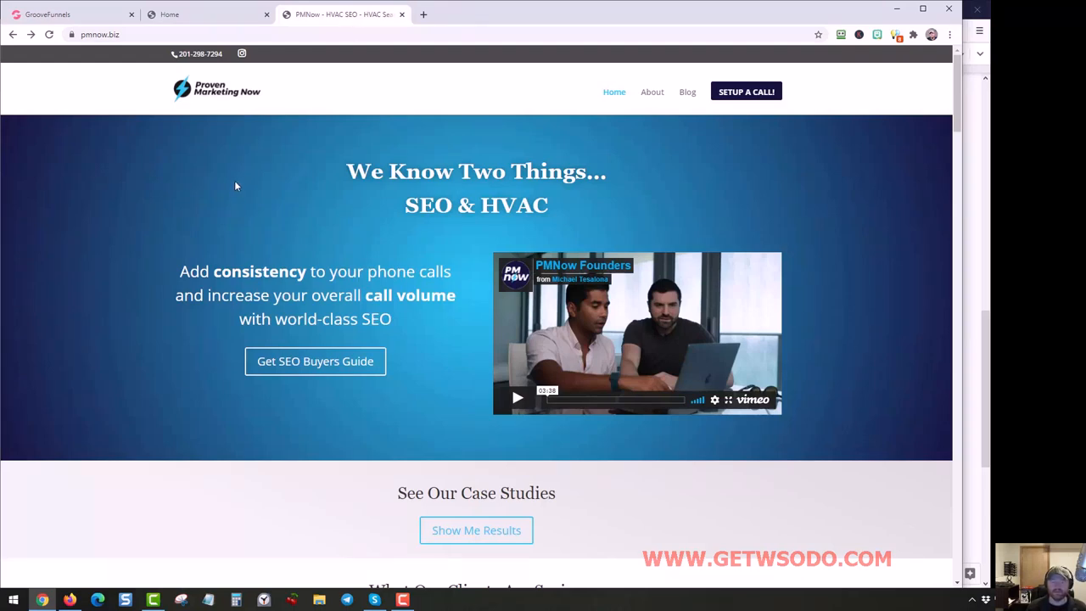
mouse_move(234, 188)
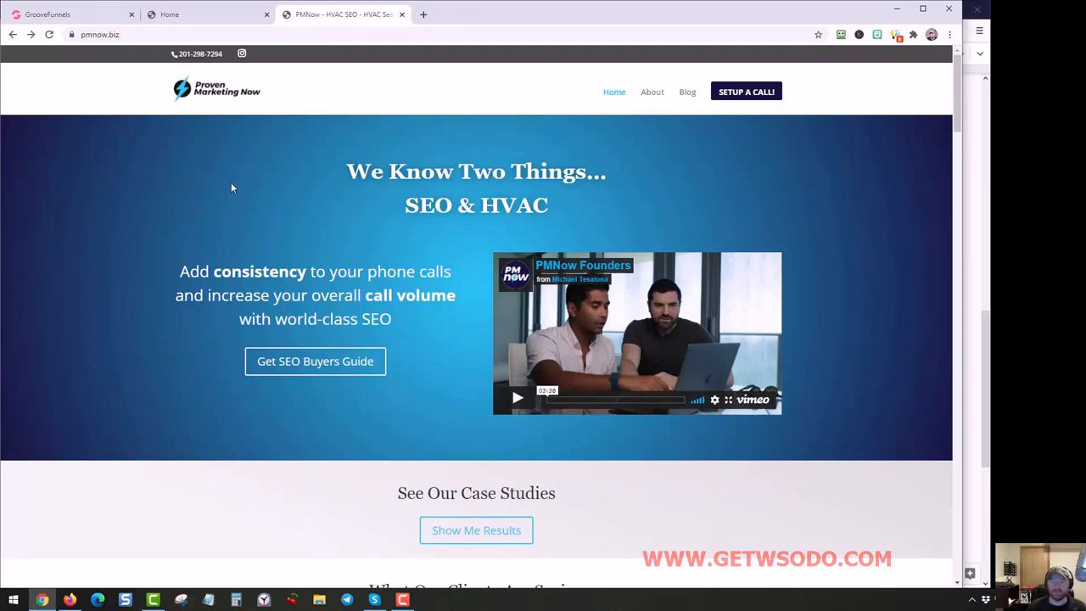
left_click(746, 91)
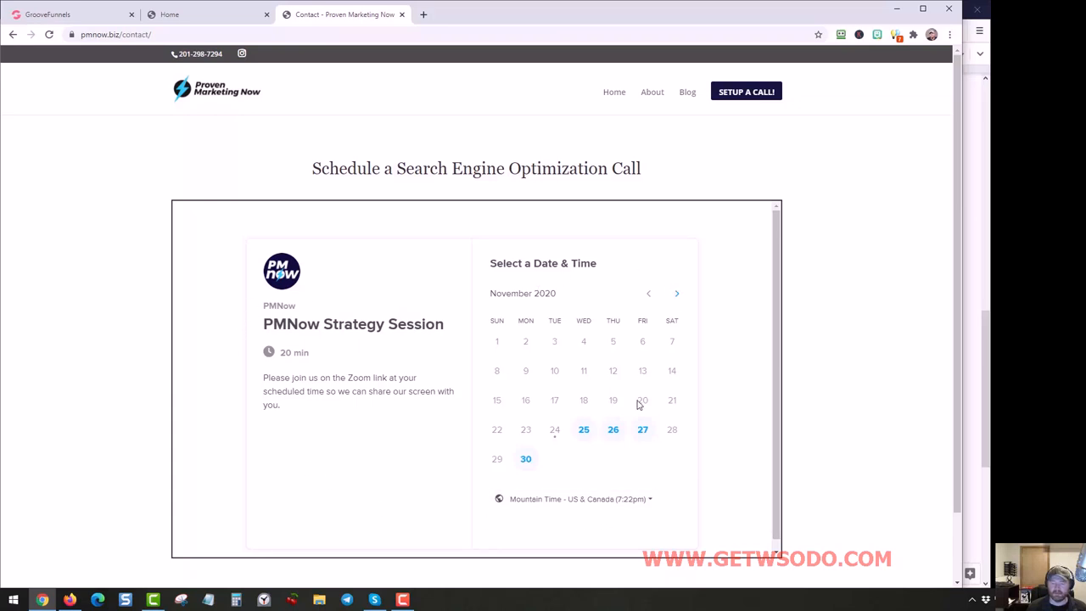
left_click(583, 430)
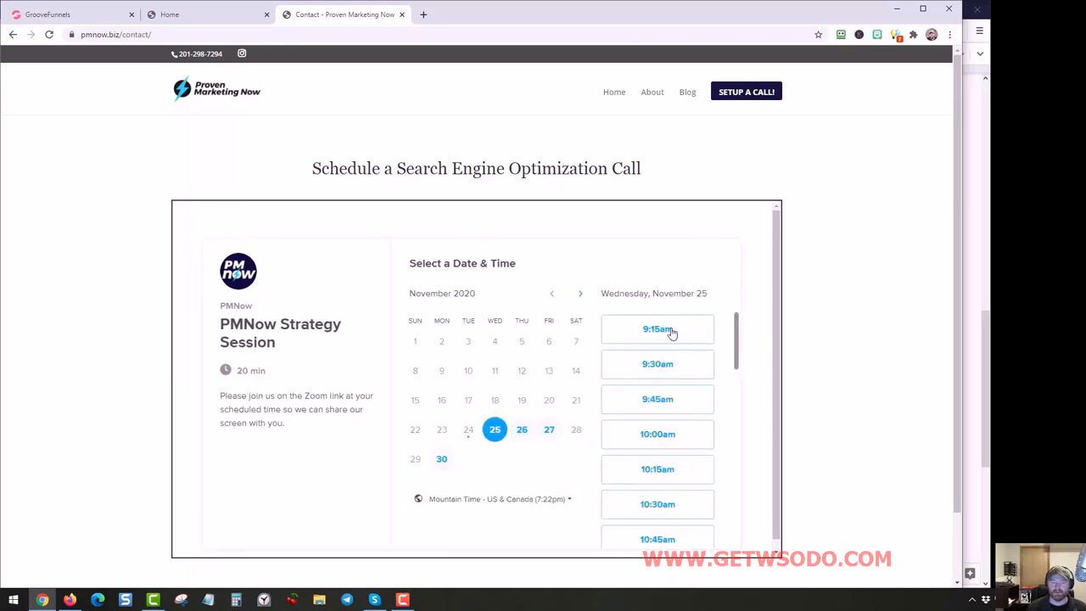
mouse_move(407, 332)
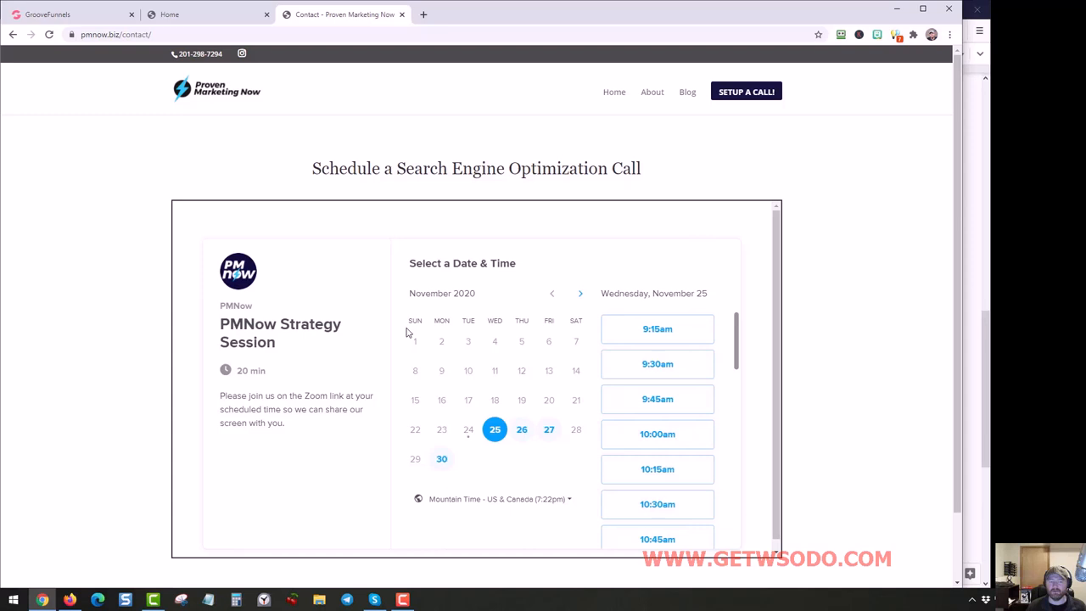
mouse_move(307, 294)
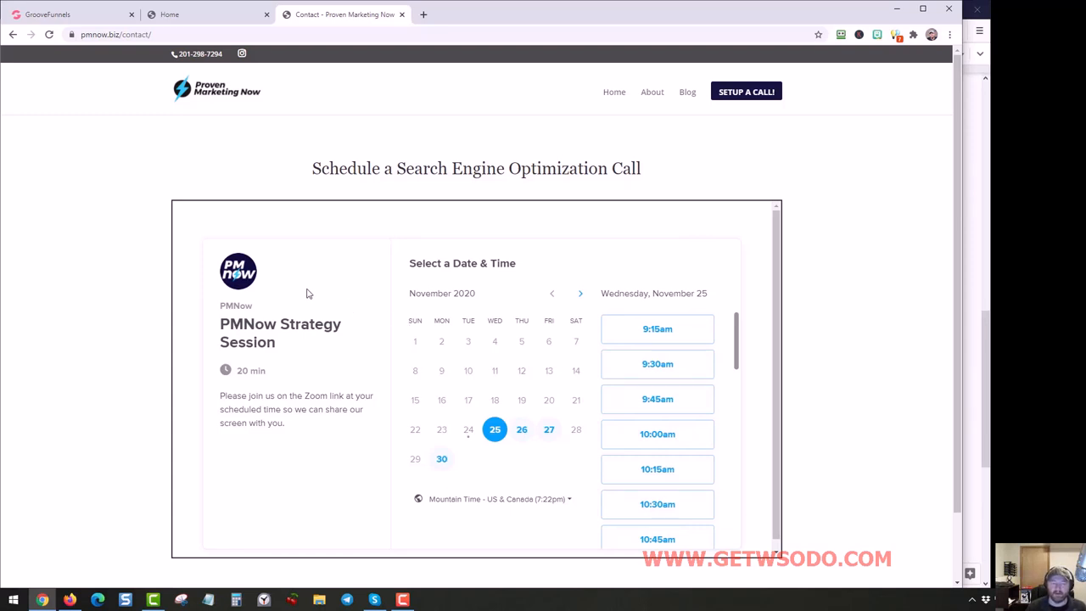
mouse_move(210, 407)
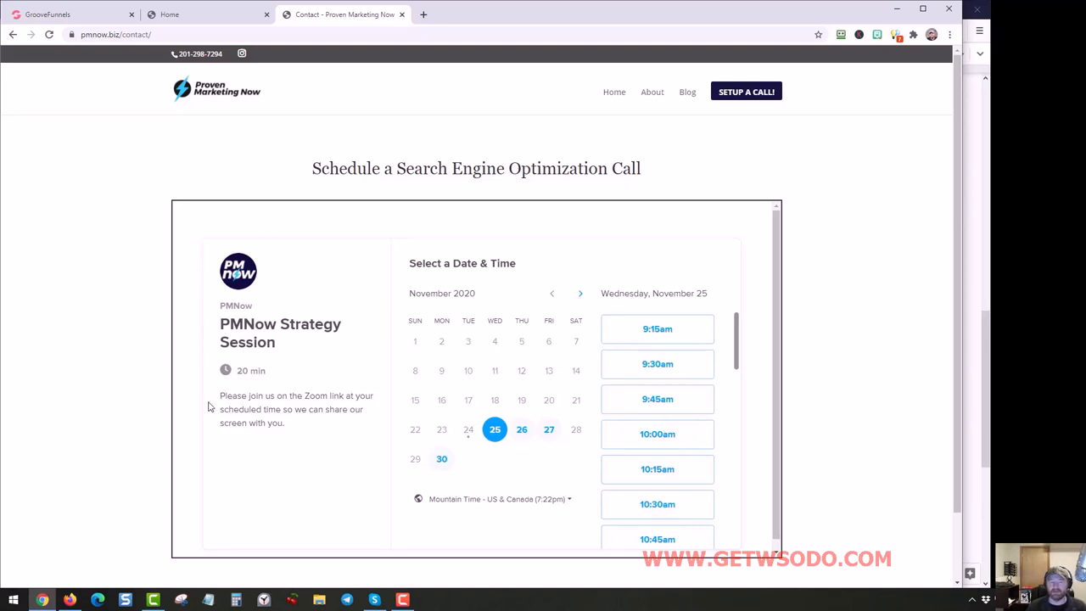
mouse_move(242, 439)
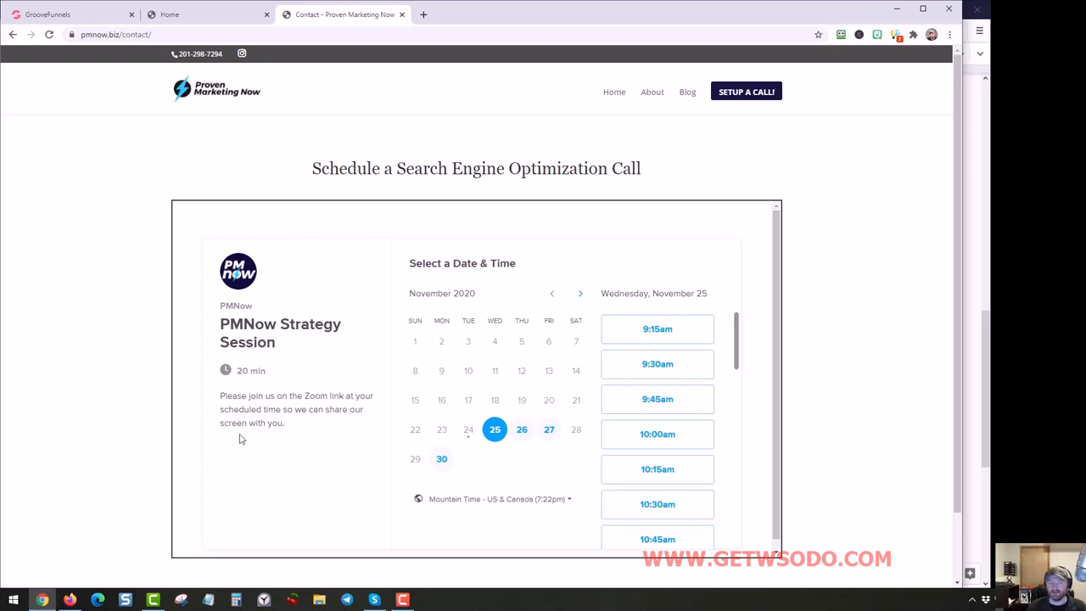
mouse_move(203, 496)
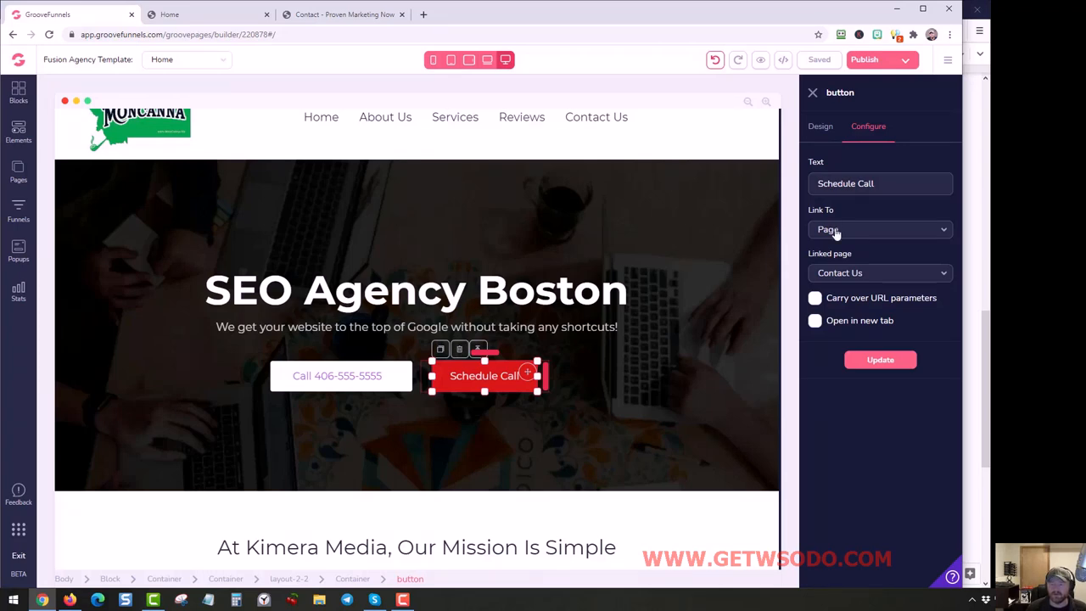
Change the Schedule Call button's Link To option from Page to URL.
left_click(880, 229)
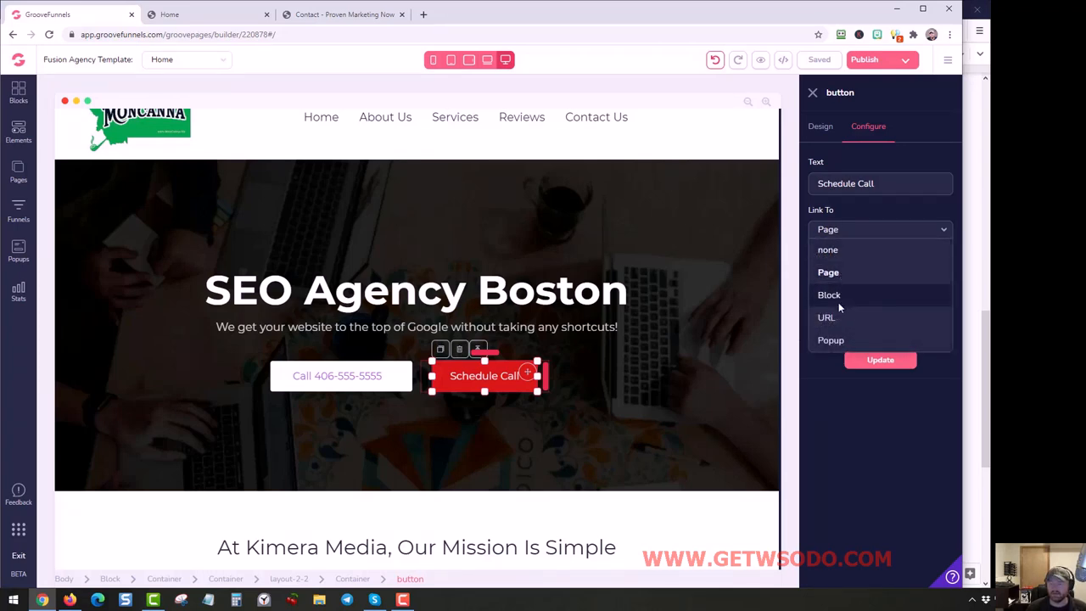
left_click(826, 316)
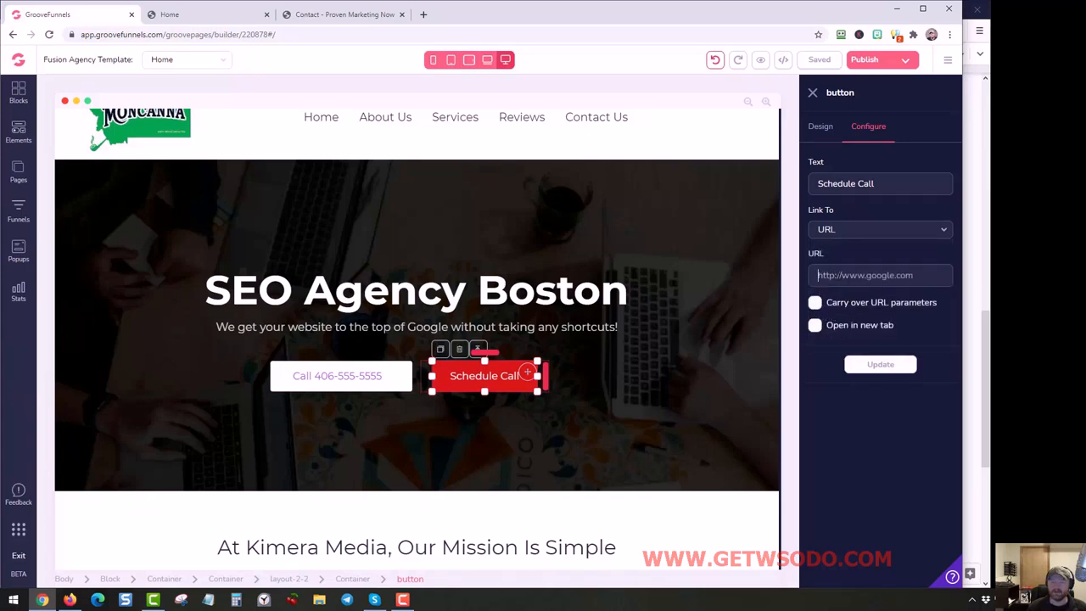
mouse_move(880, 364)
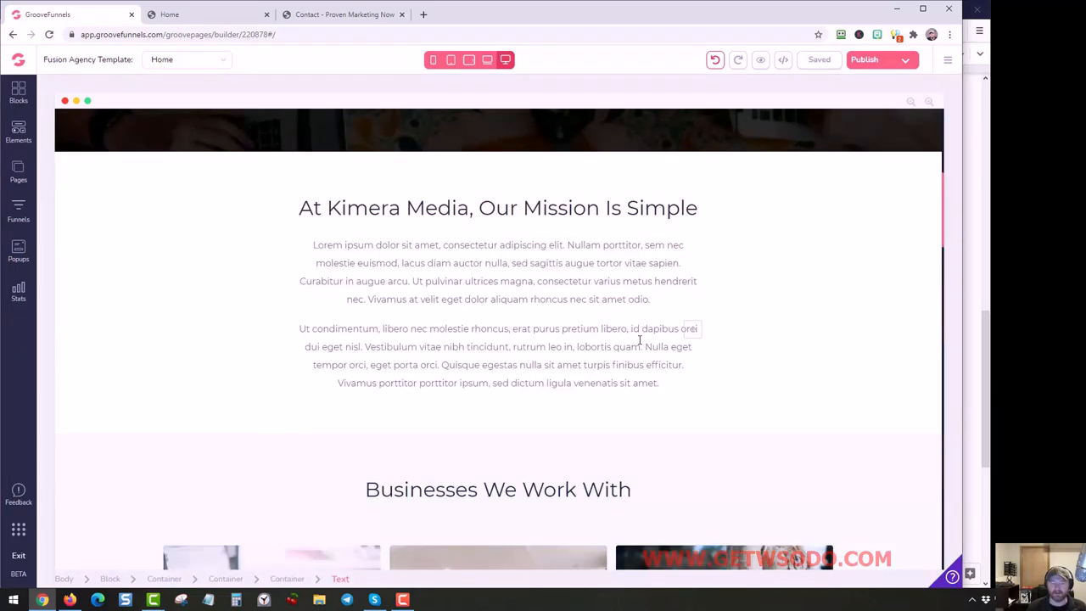
scroll("down", 3)
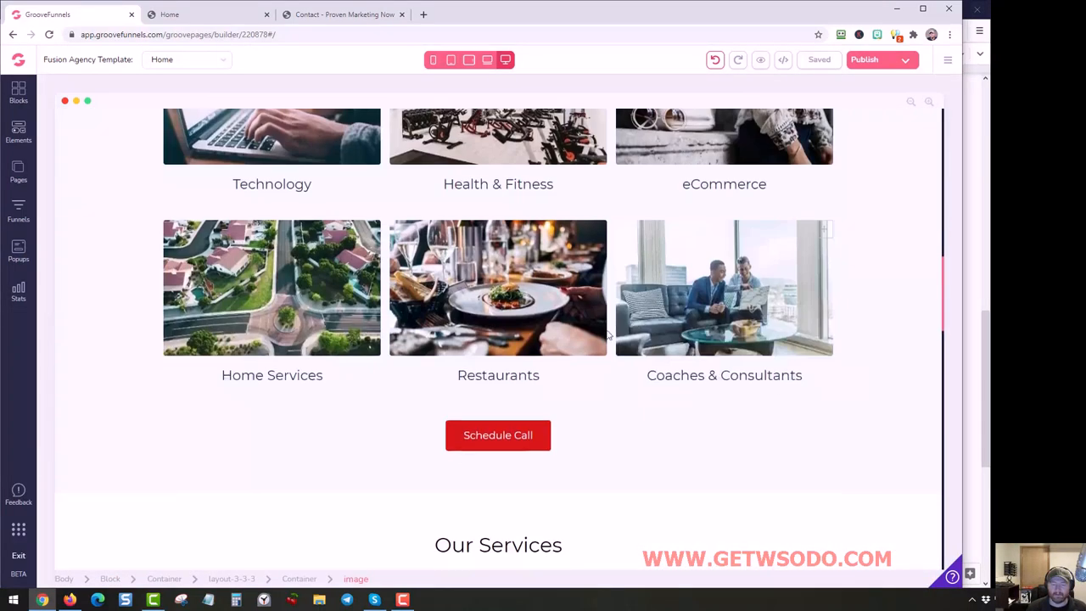
scroll("down", 3)
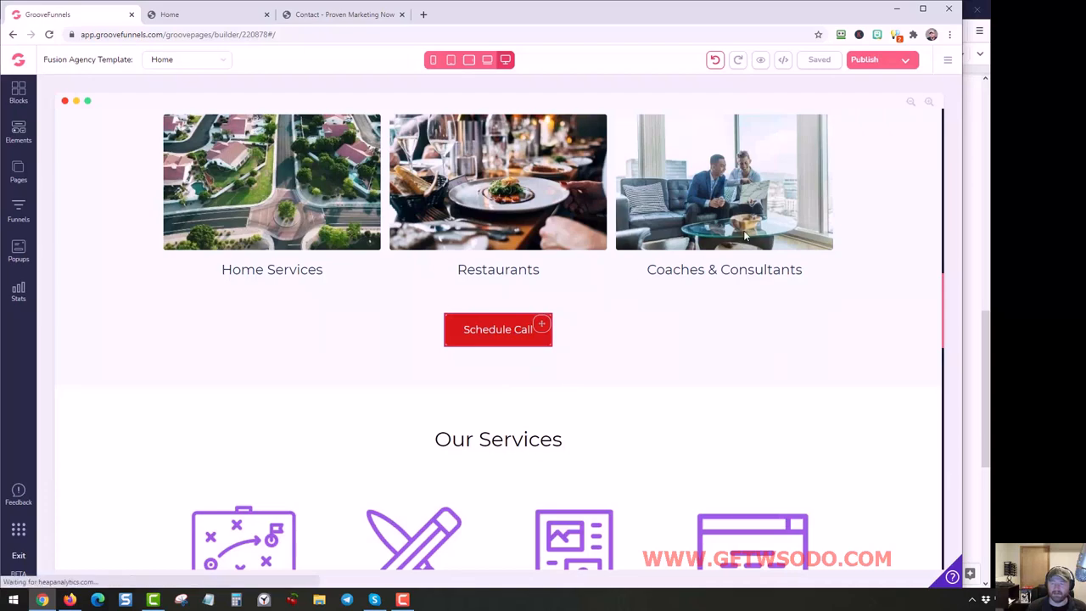
left_click(498, 329)
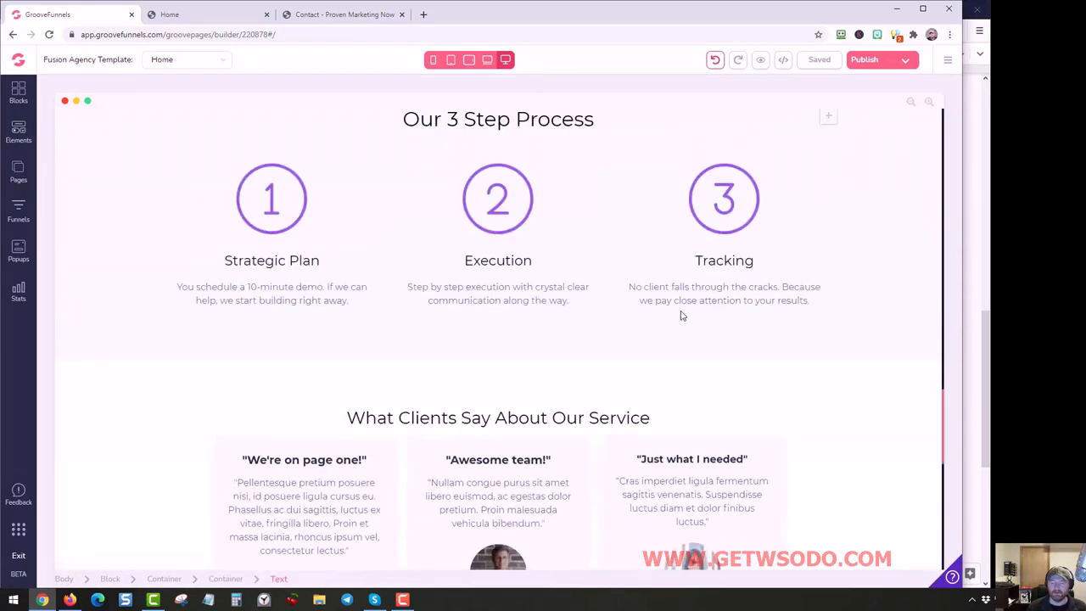
scroll("down", 3)
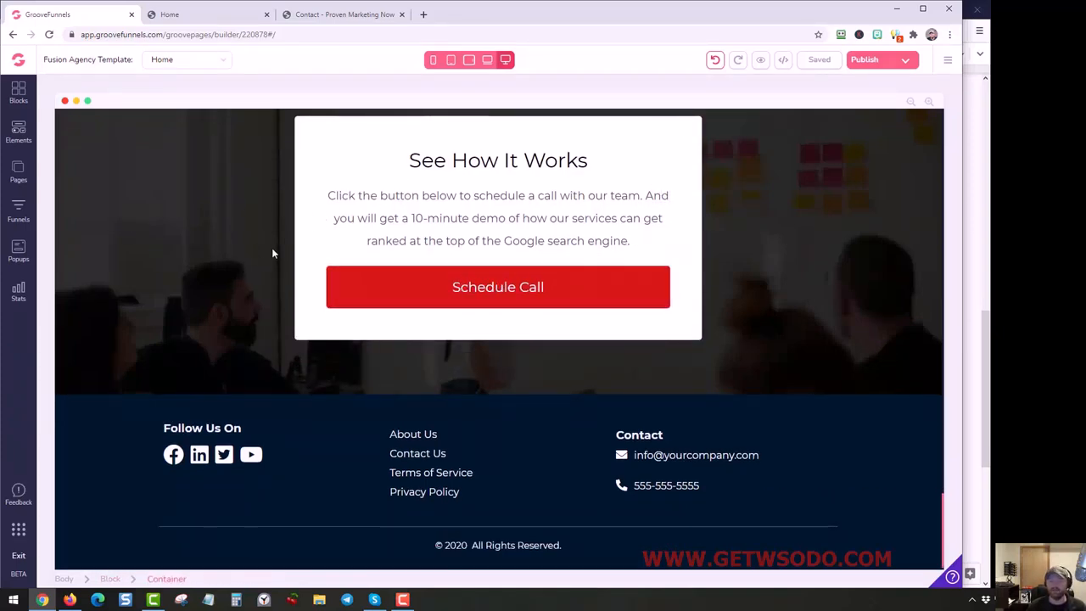
scroll("up", 3)
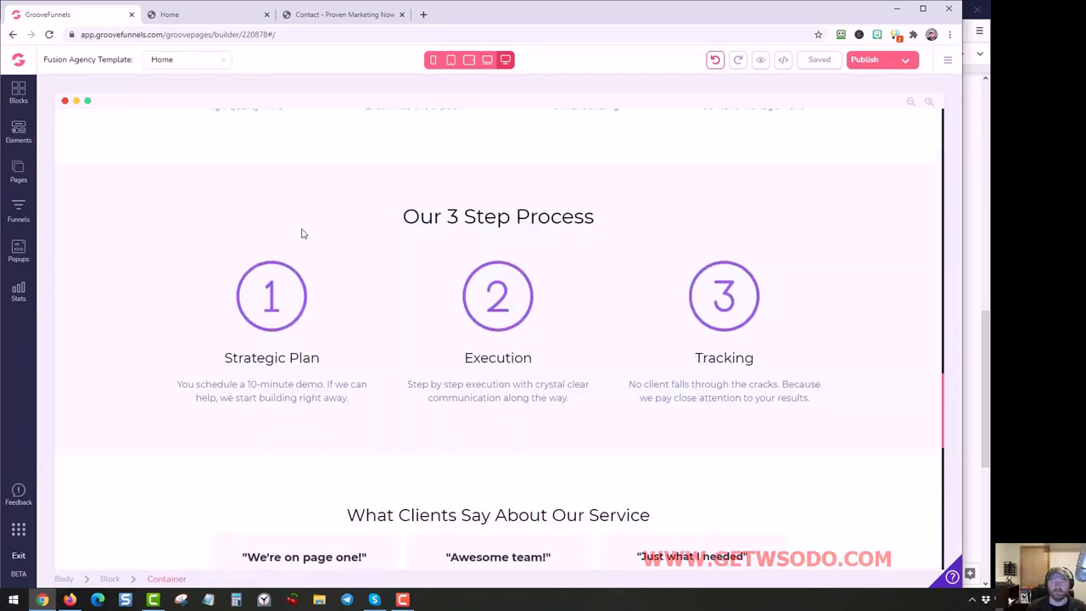
scroll("up", 3)
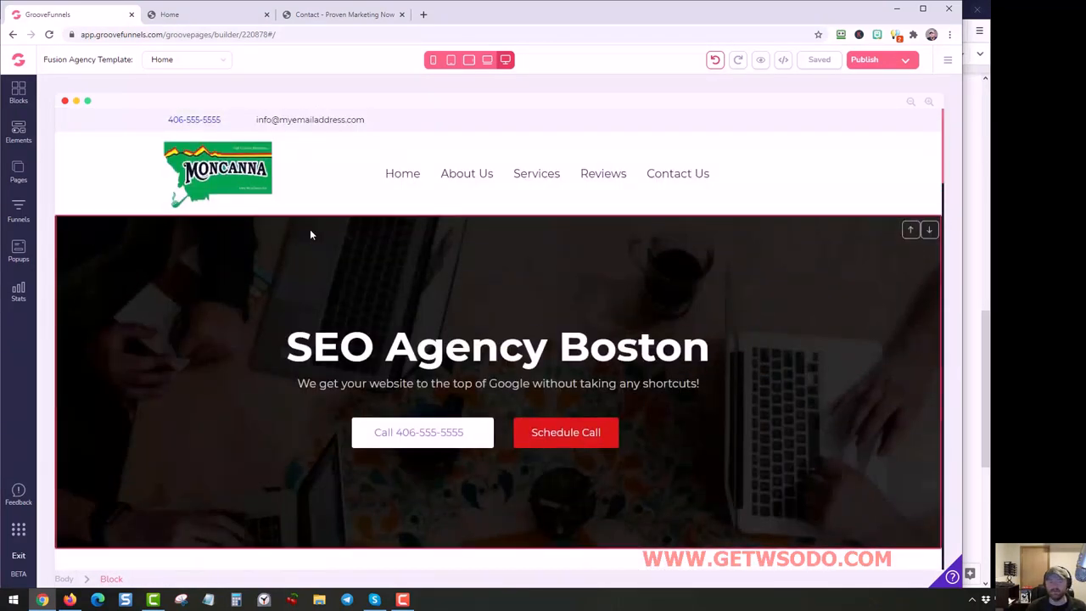